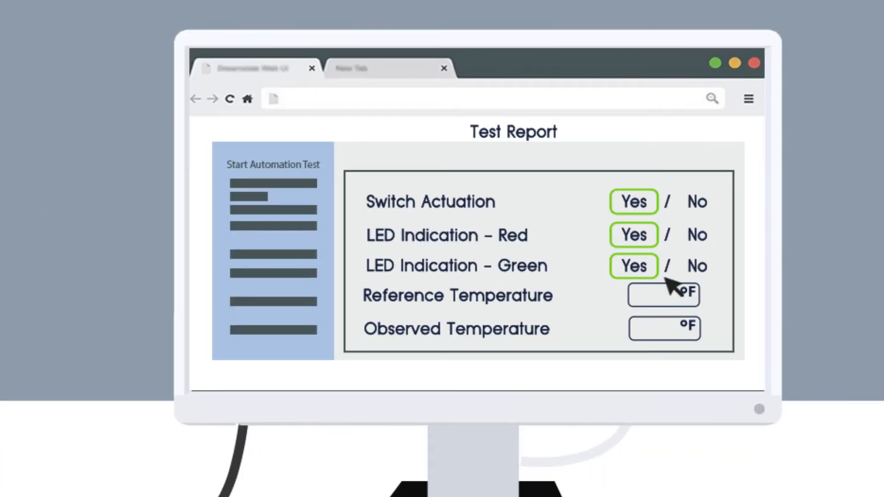
text(248)
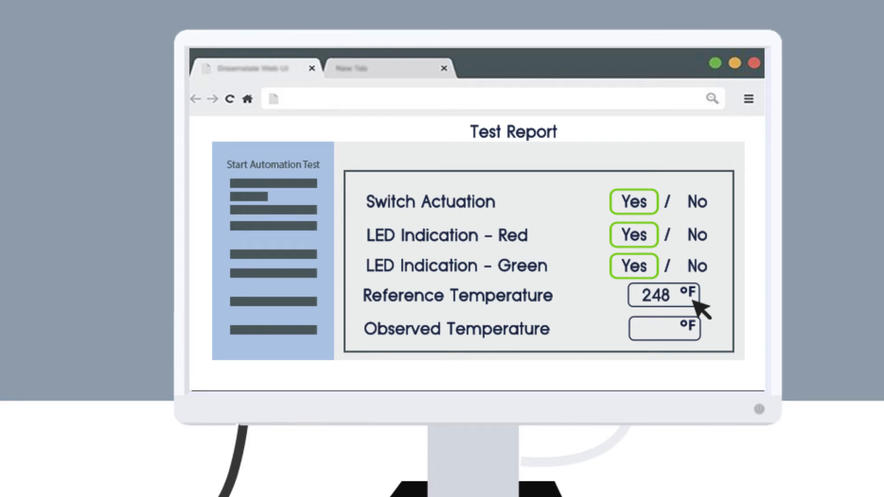
text(2)
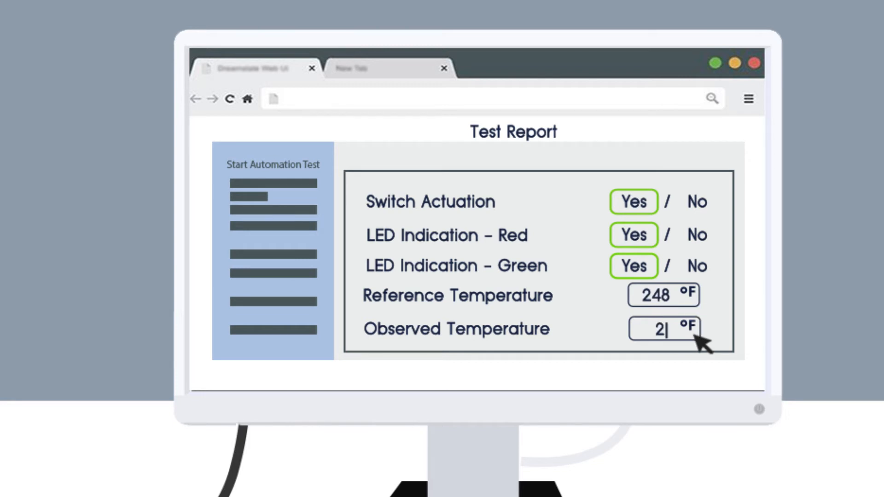